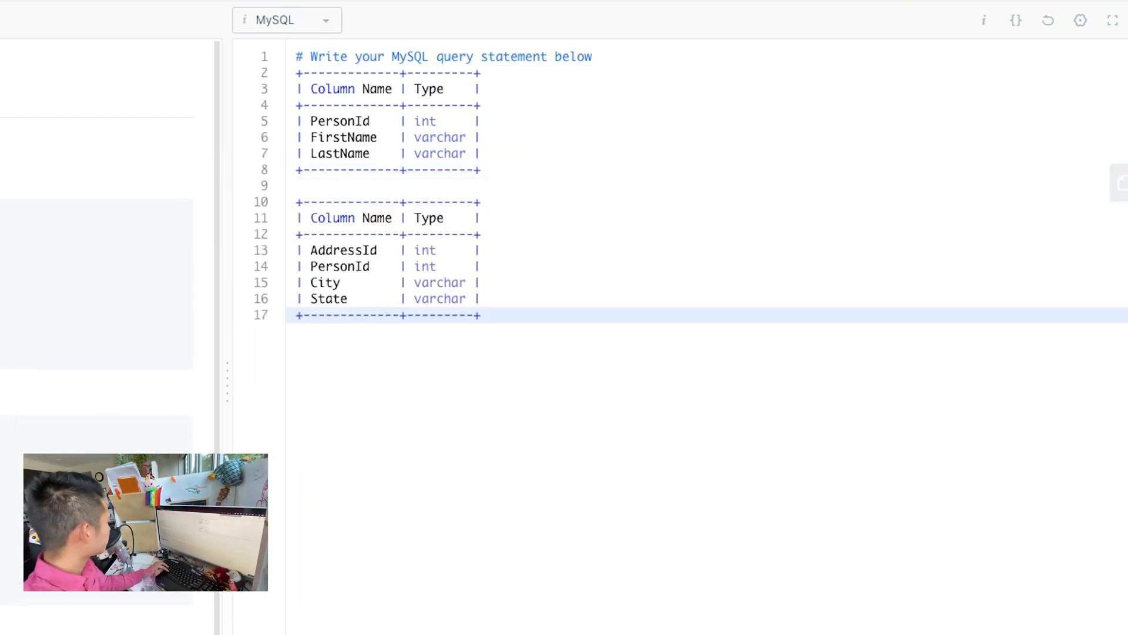
mouse_move(641, 502)
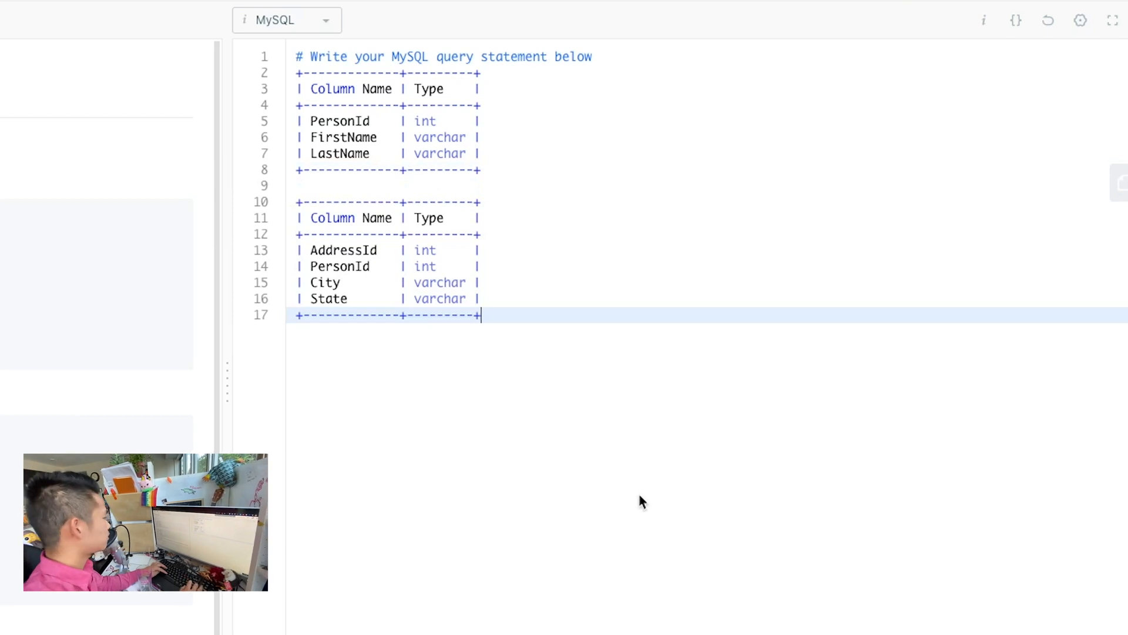
Type the output column list FirstName, LastName, City, State below the schema tables
text(FirstName, LastName, City, State)
text(| FirstName   | LastName| City    |)
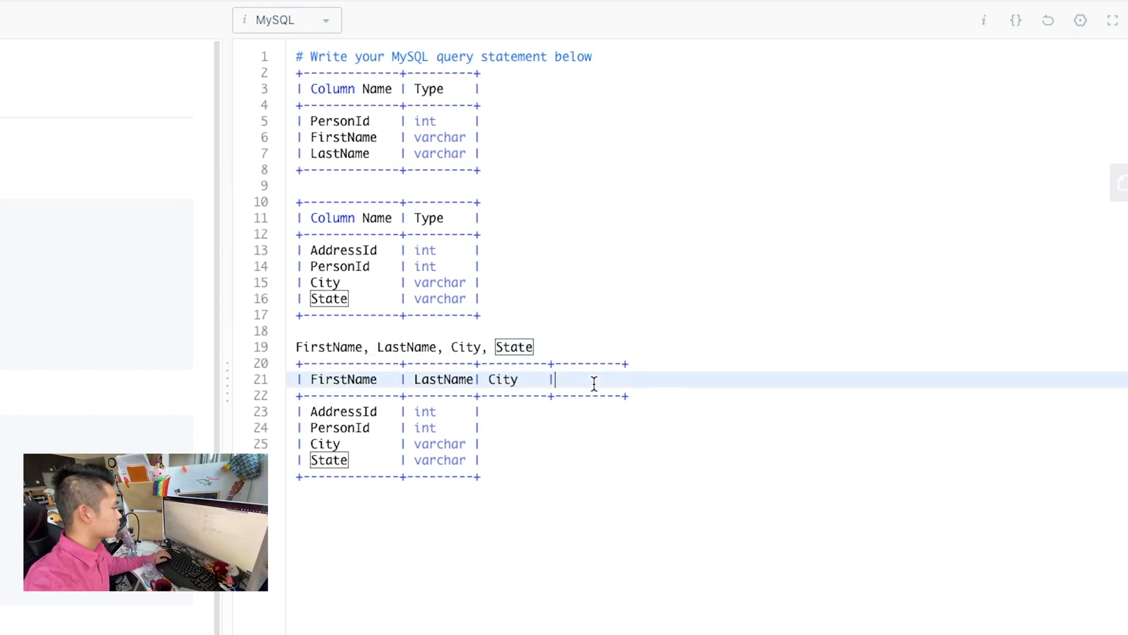
text(State   |)
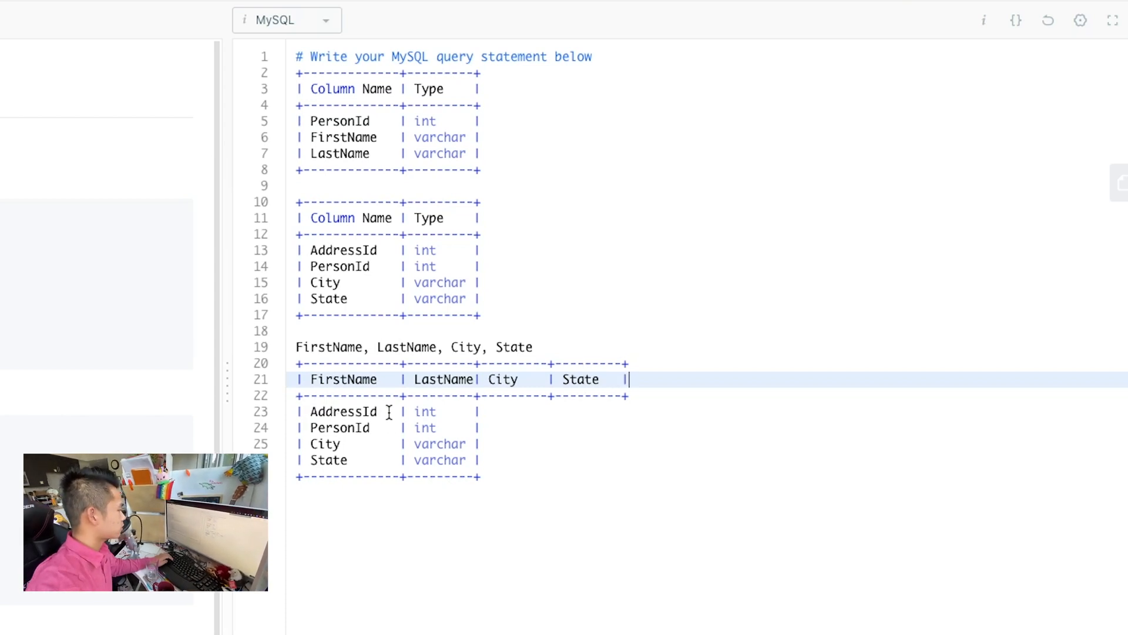
double_click(343, 411)
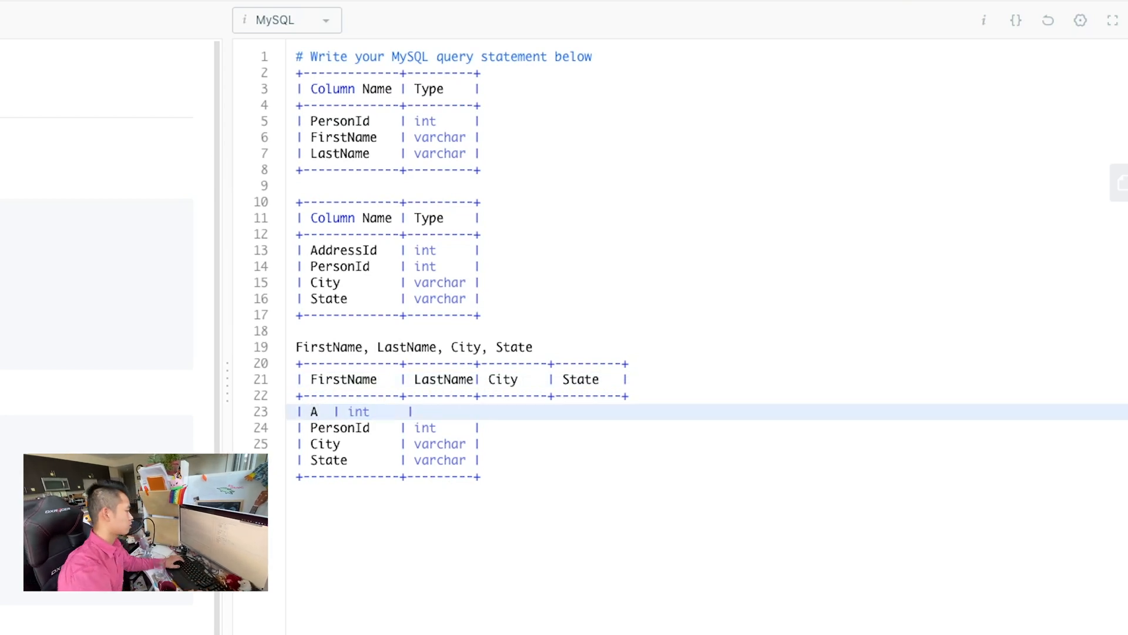
text(bby)
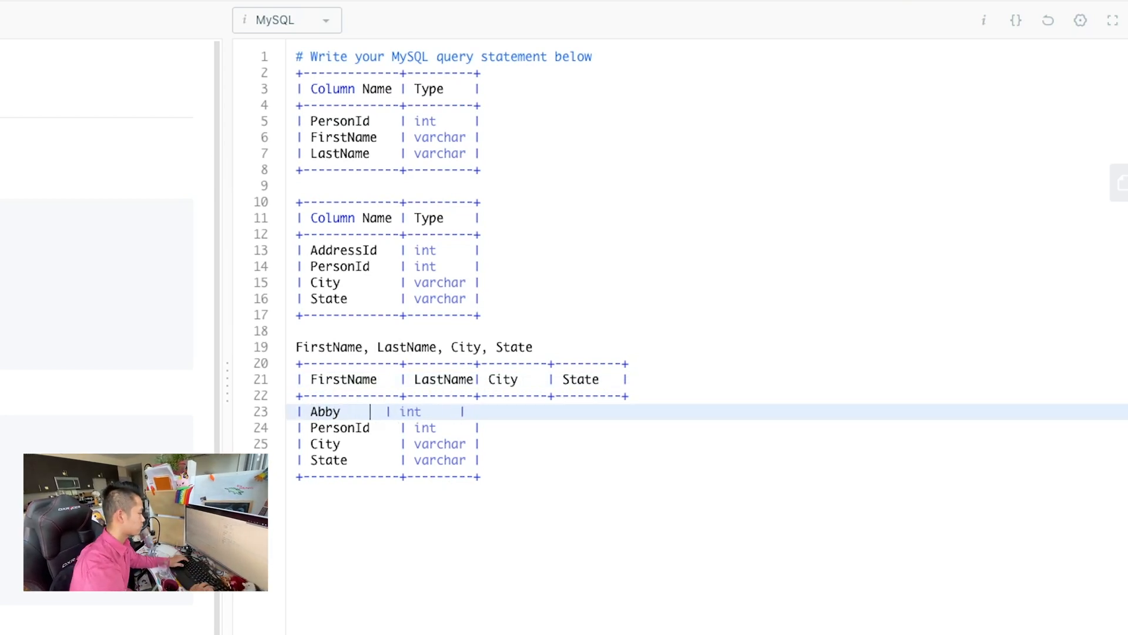
key(Backspace)
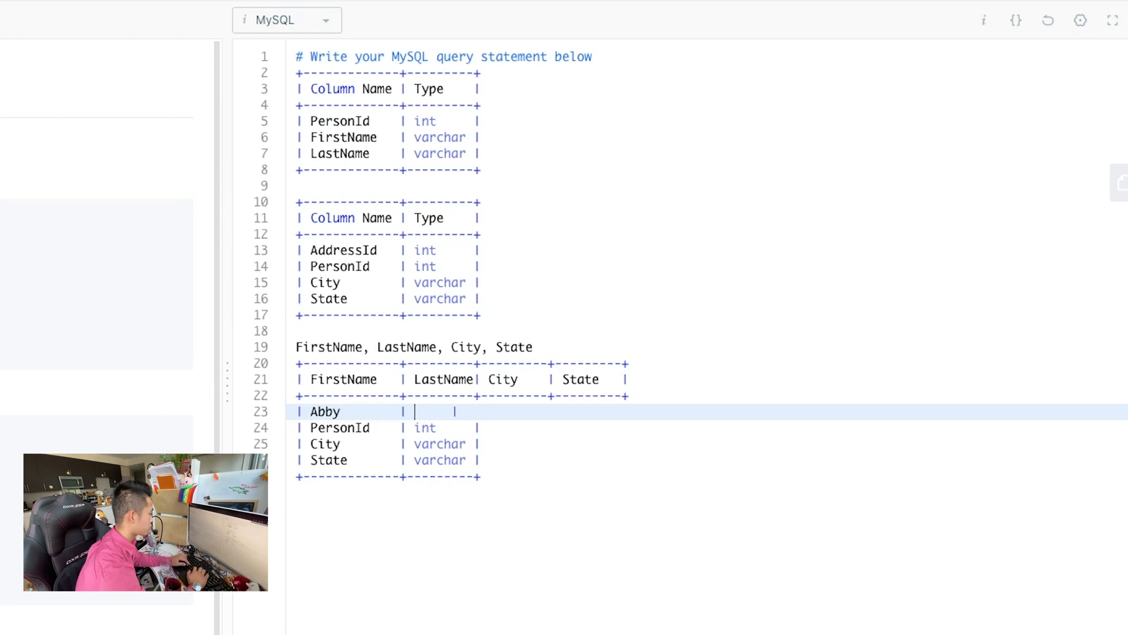
text(Richards)
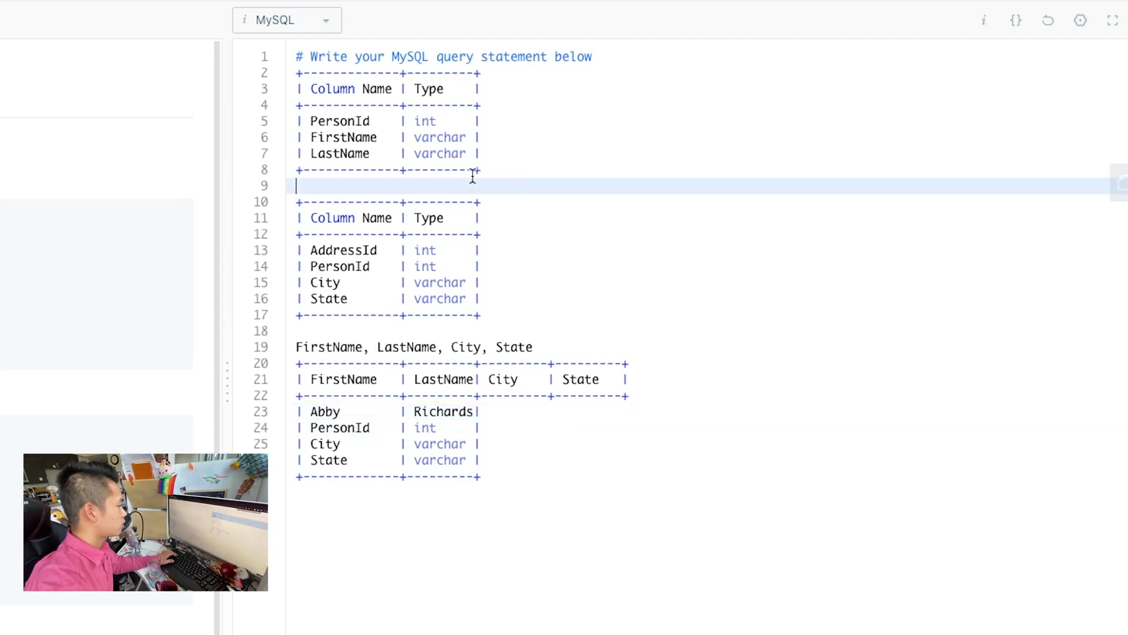
click(493, 411)
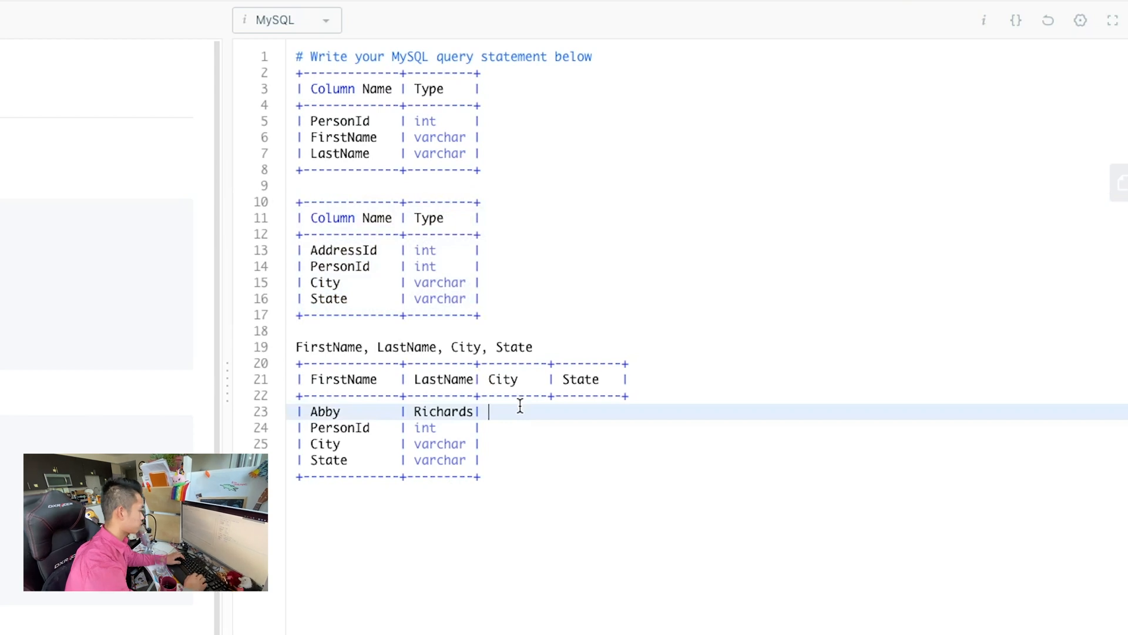
text(SF)
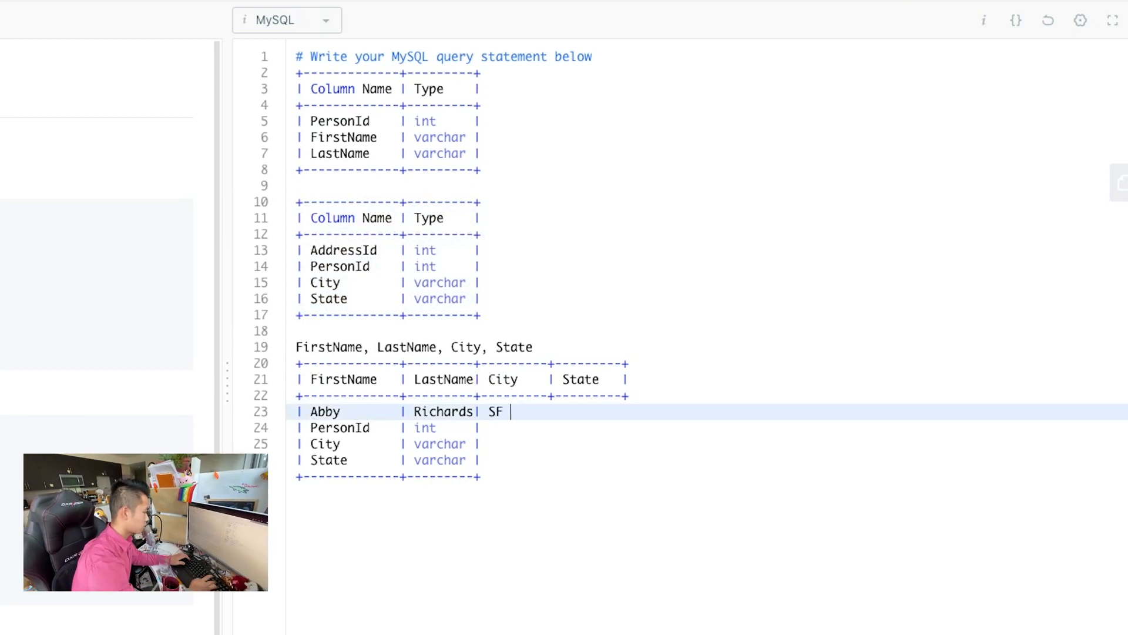
text(|)
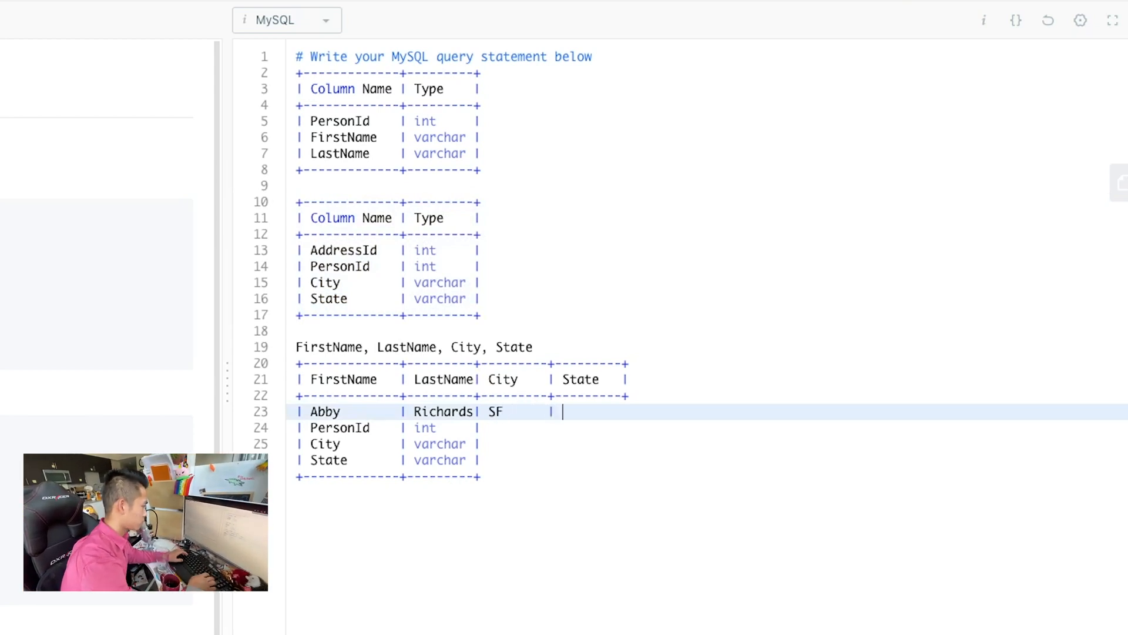
text(CA      |)
click(712, 427)
text(| C)
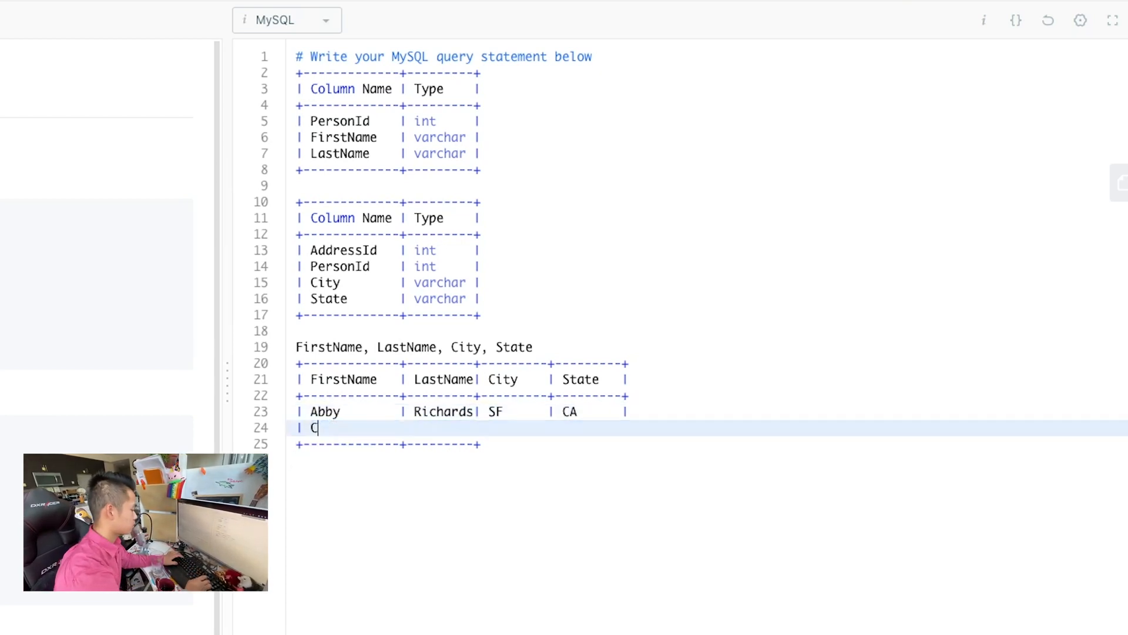
Fill the second row with Carmen Sandiego, marking city and state as --
text(armen)
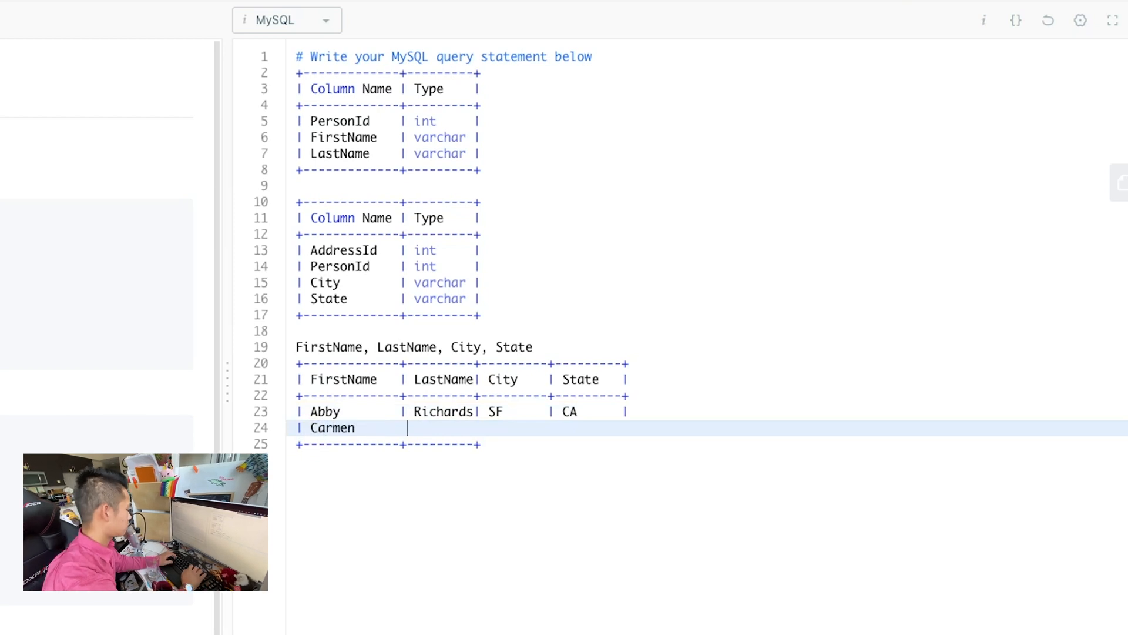
text(Sand)
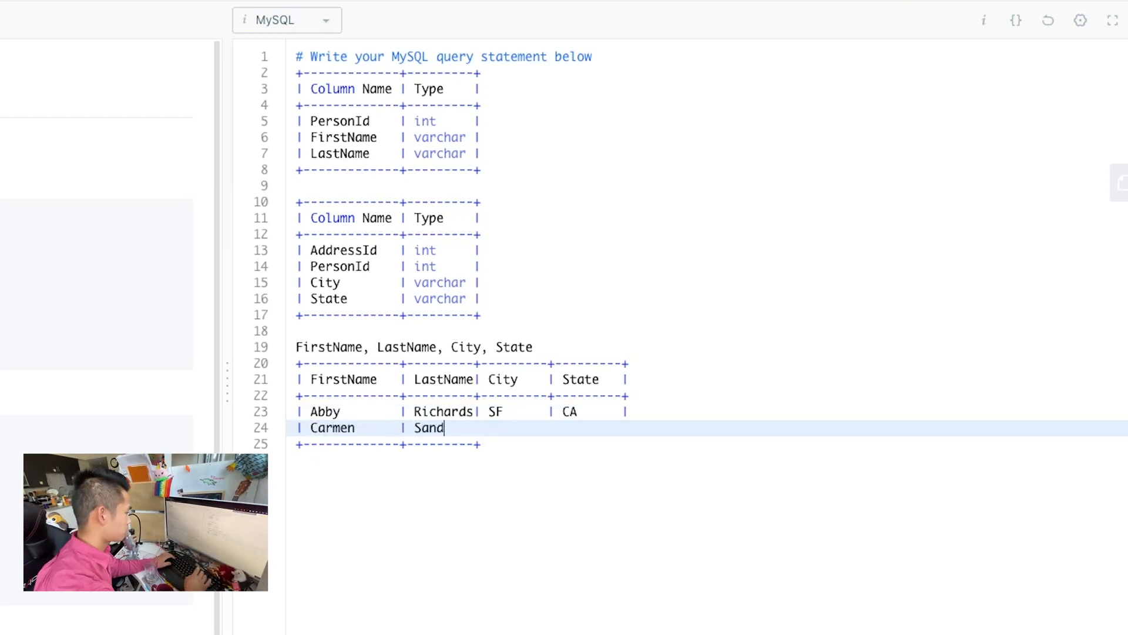
text(ie)
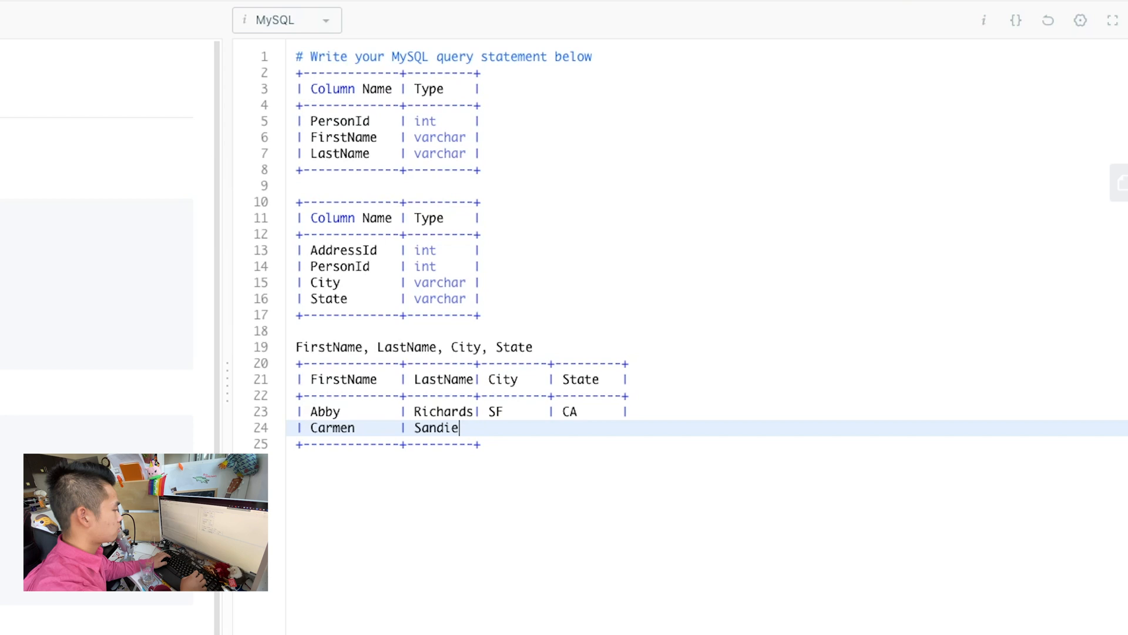
text(go|)
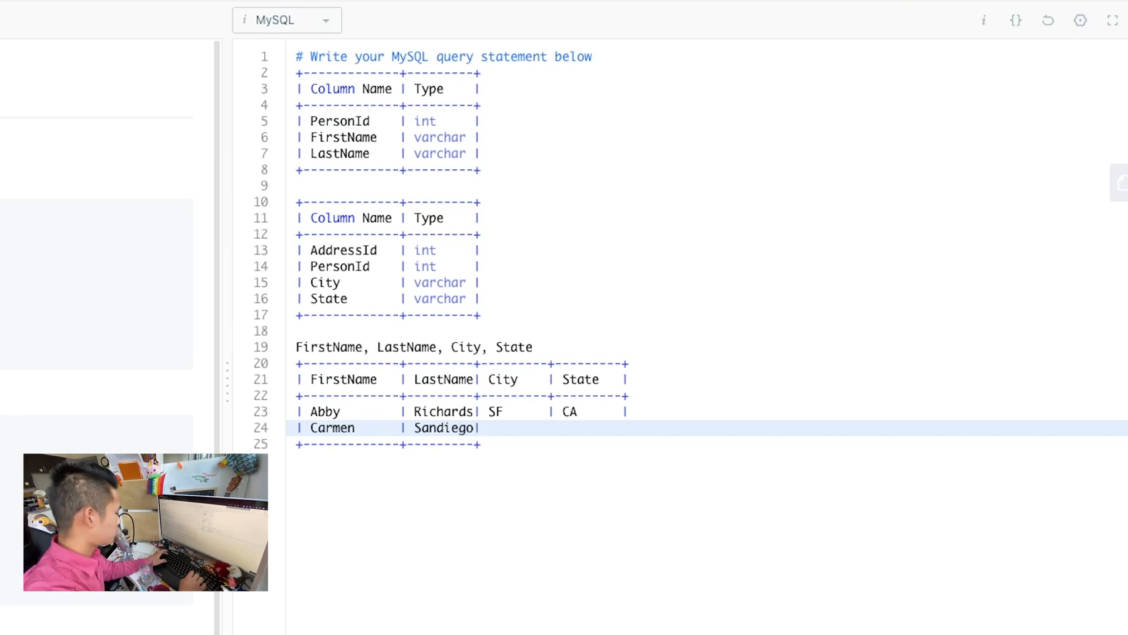
text(--      |)
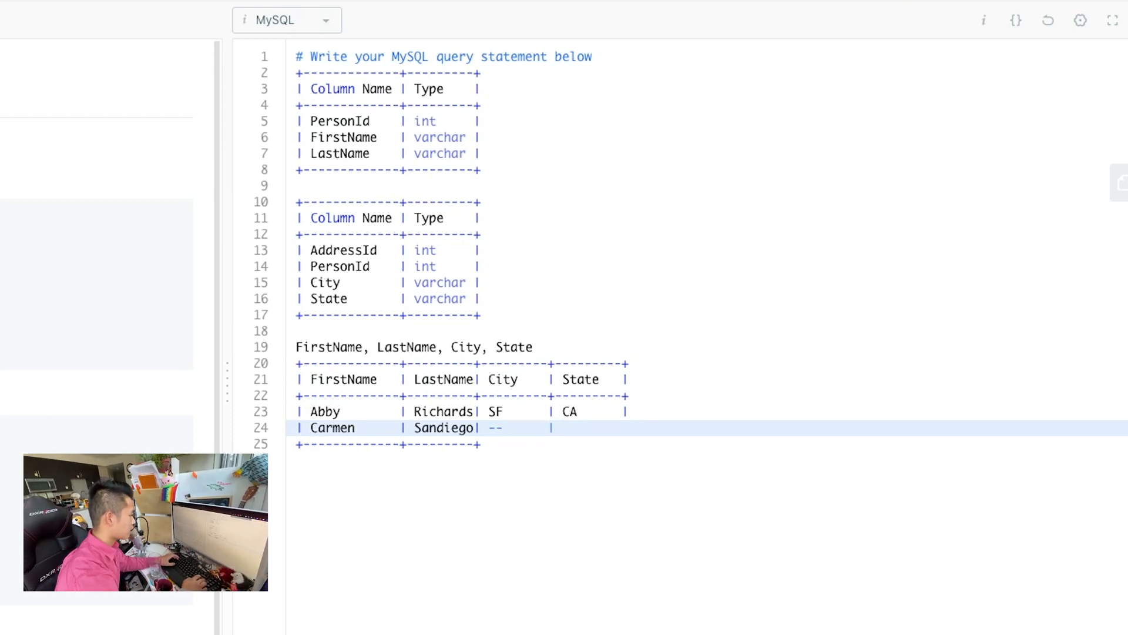
text(--      |)
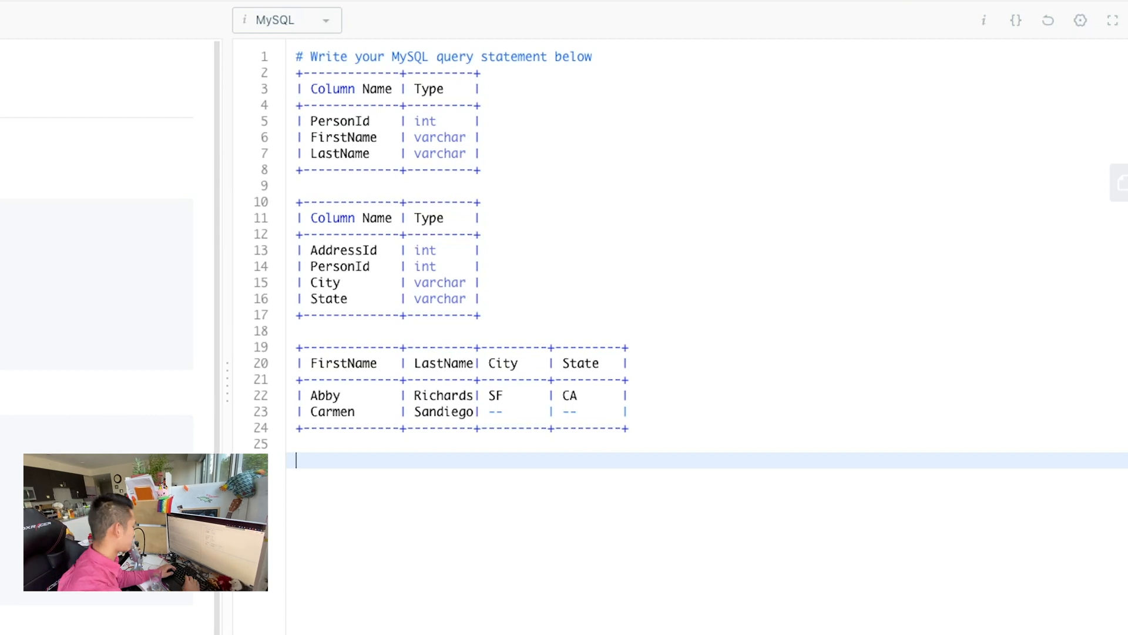
Write SELECT FirstName, LastName, City, State FROM Person AS p in the editor
text(SELECT)
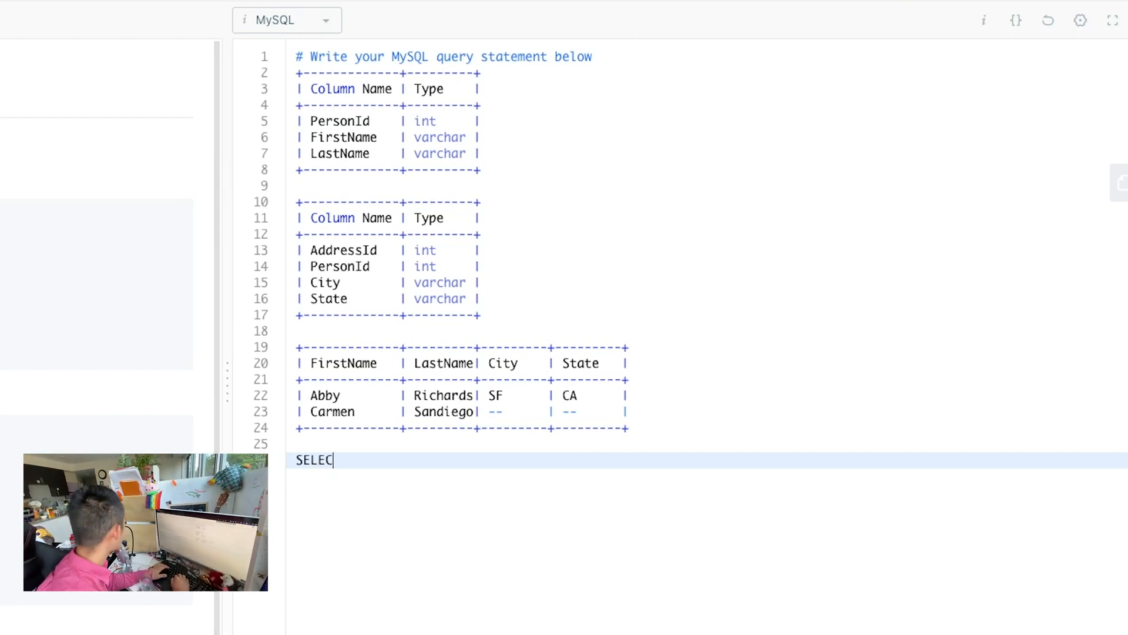
text(T)
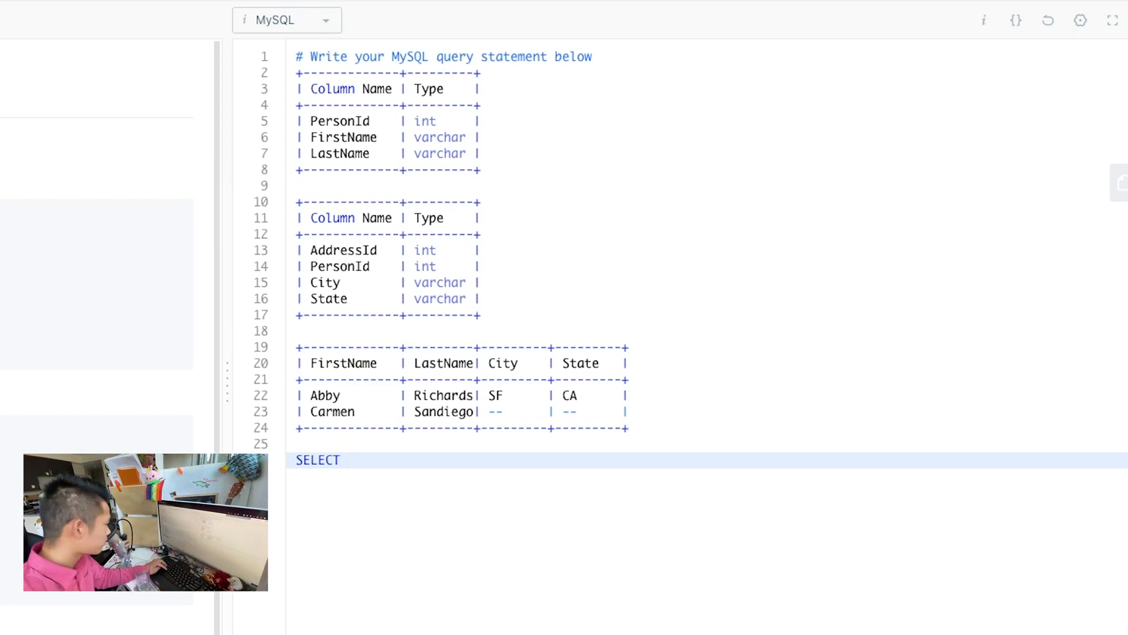
mouse_move(388, 503)
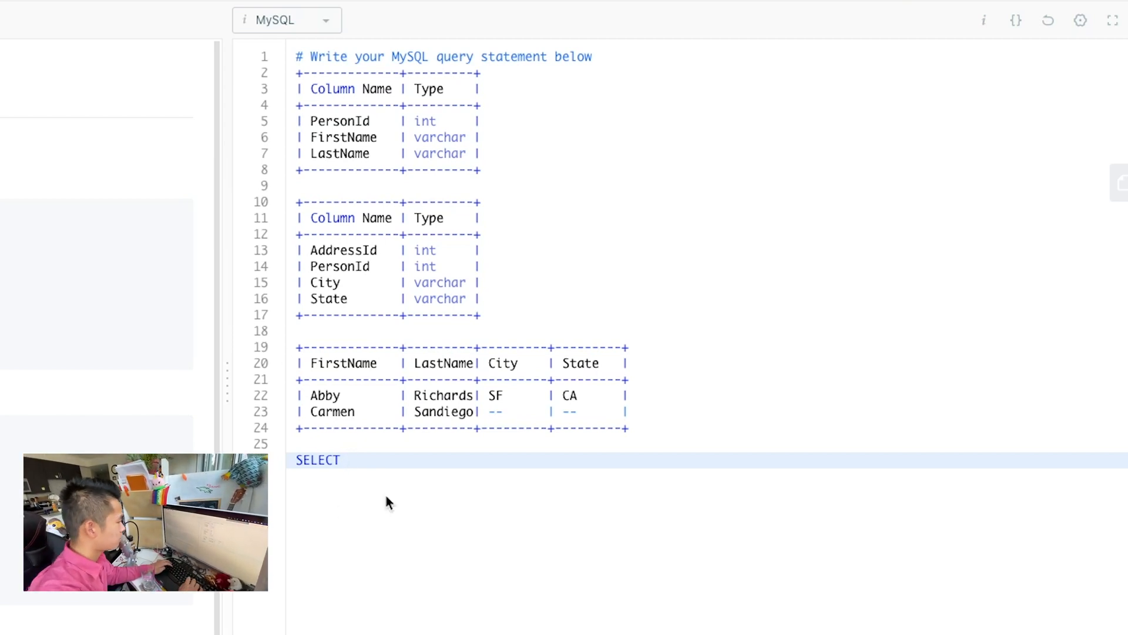
text(FirstName, LastName, City, State)
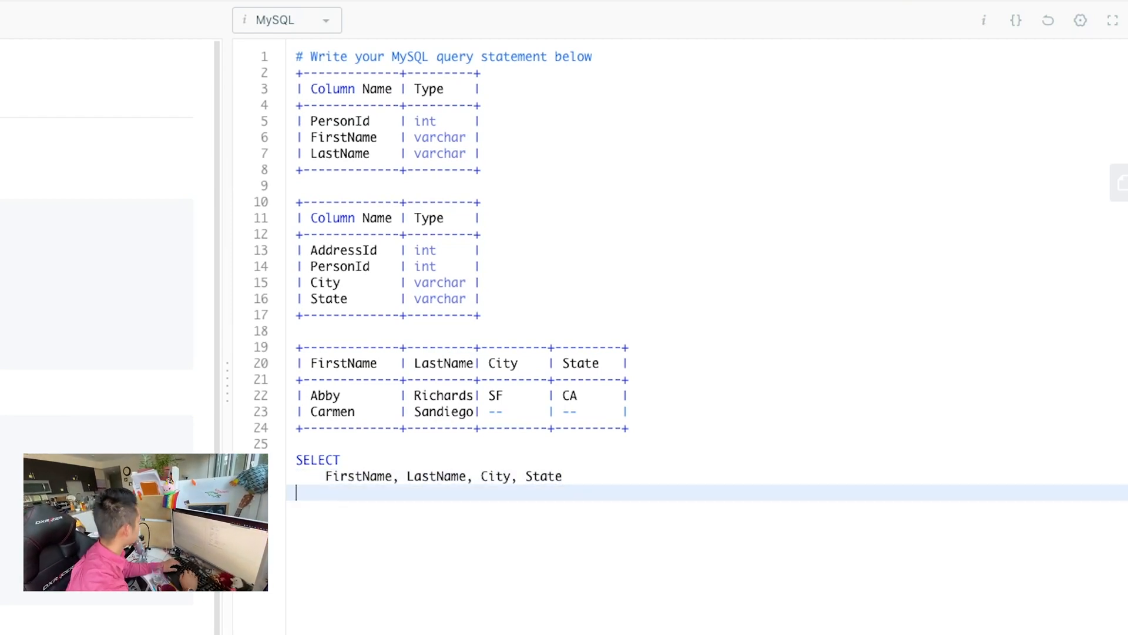
text(FROM Pe)
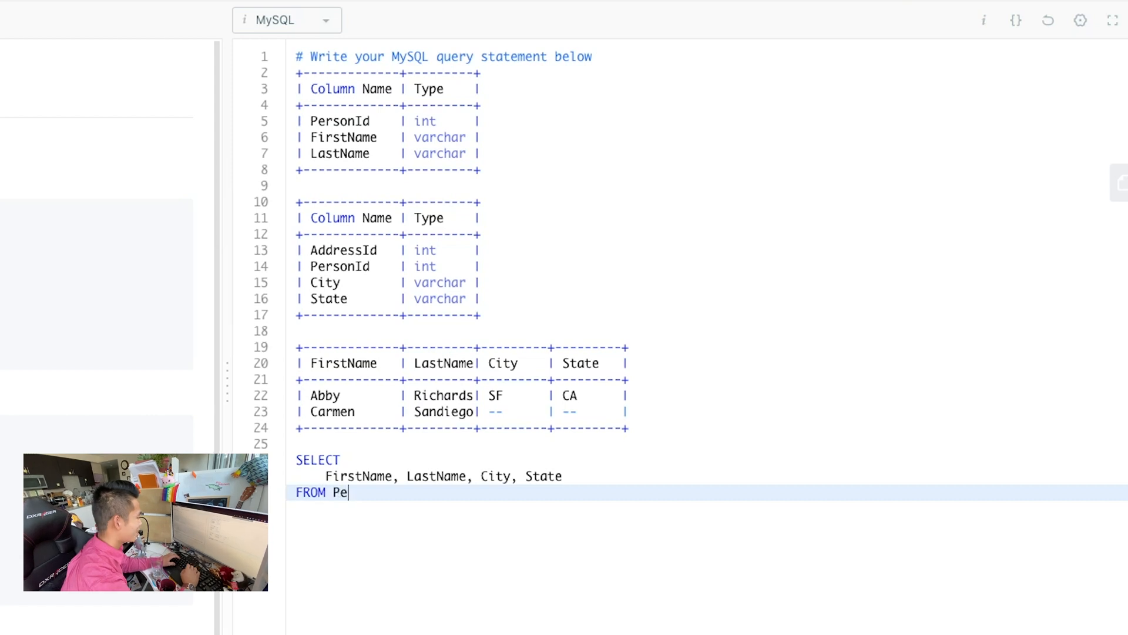
text(rson AS)
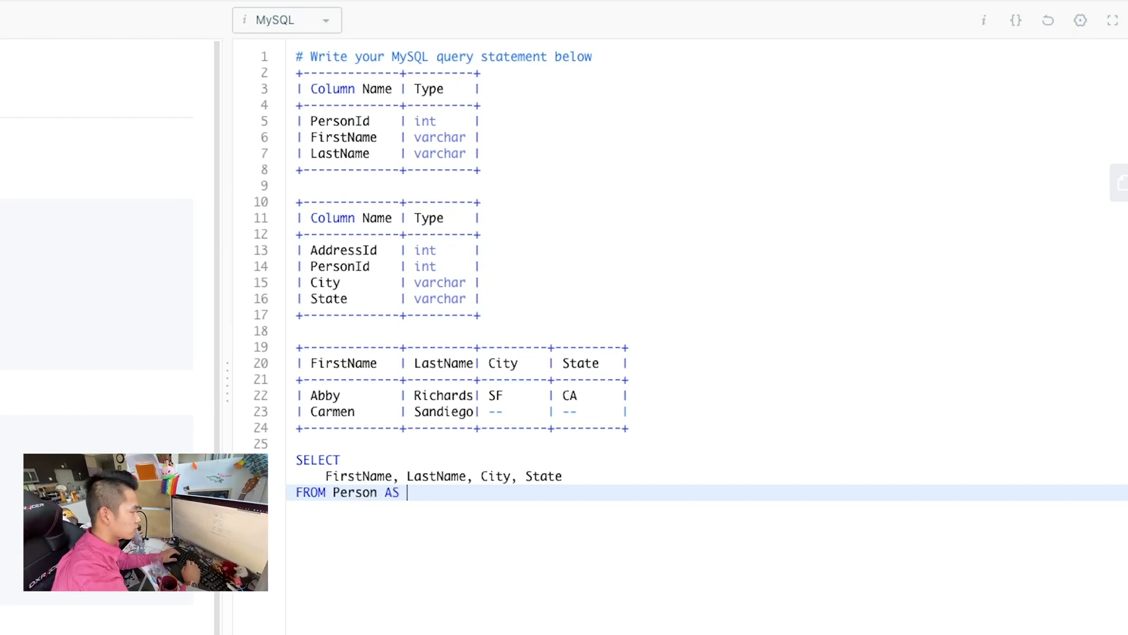
text(p)
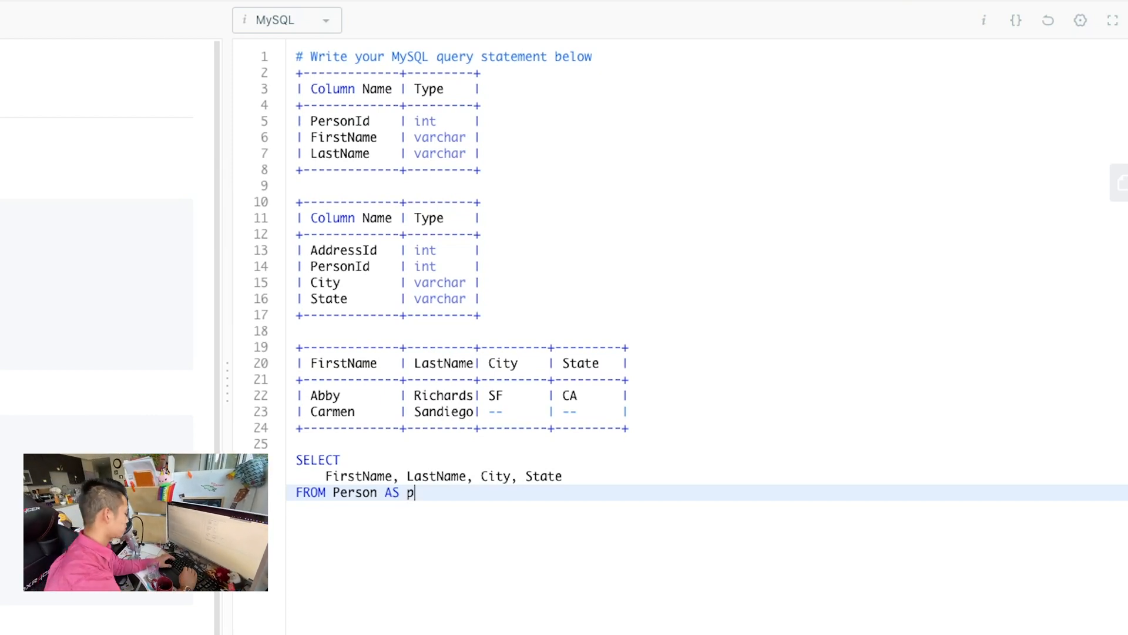
key(enter)
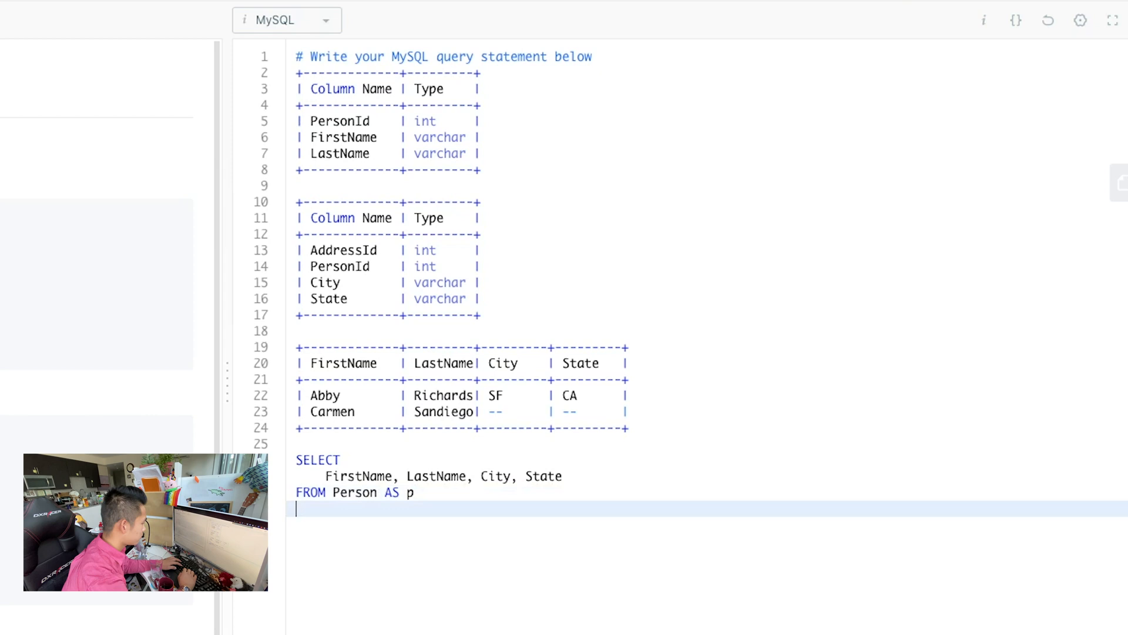
text(LEFT J)
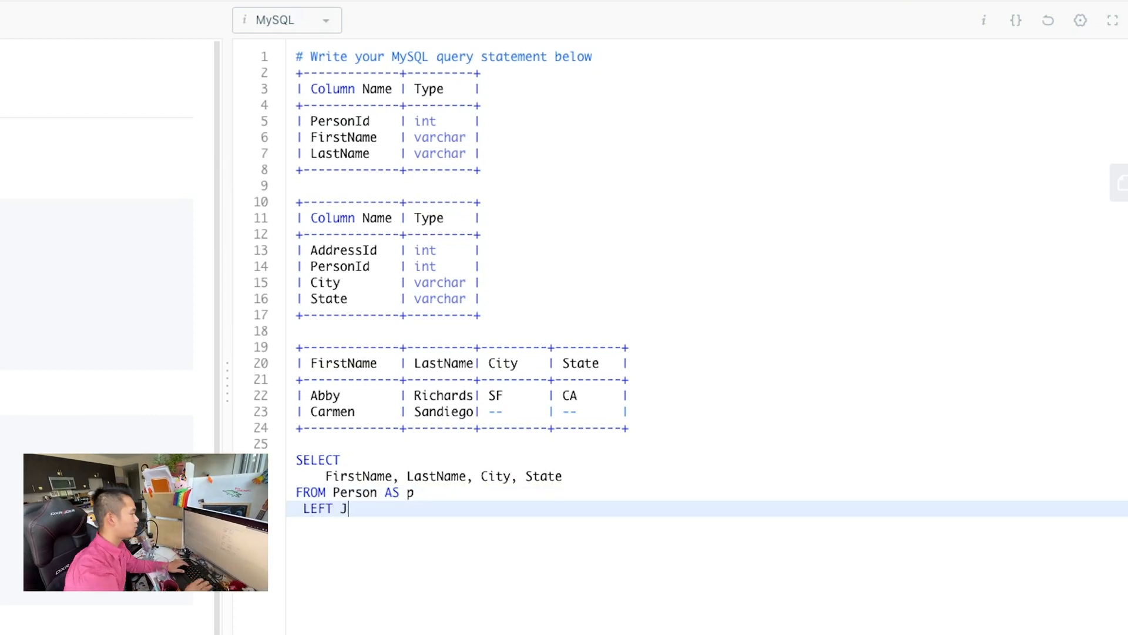
Complete the line LEFT JOIN Address AS a ON p.PersonId = a.PersonId
text(OIN)
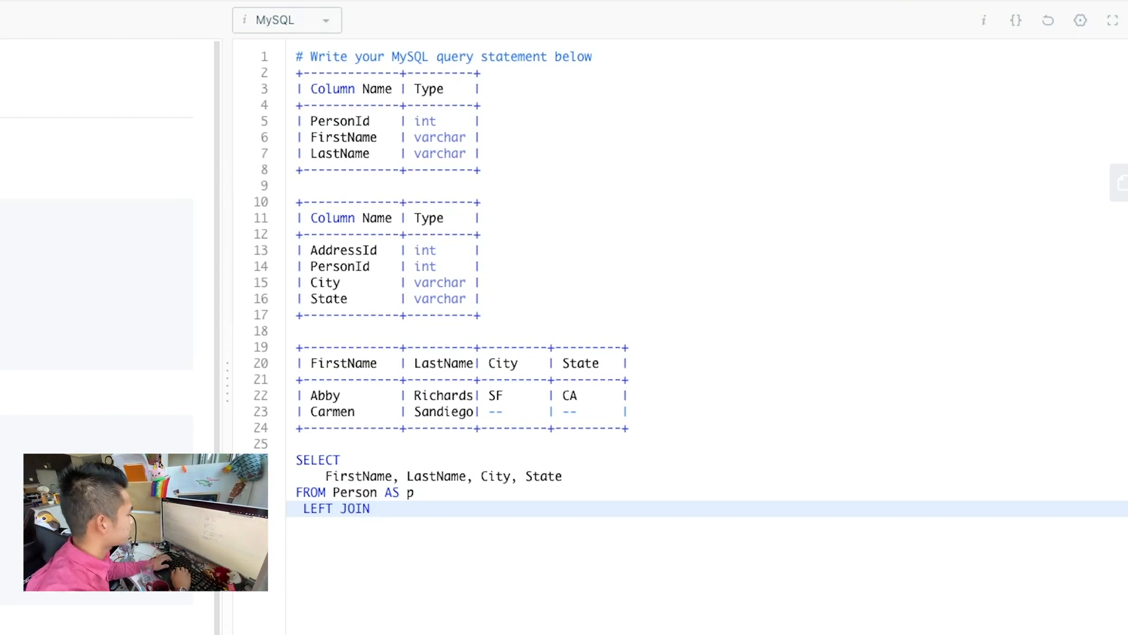
text(Address)
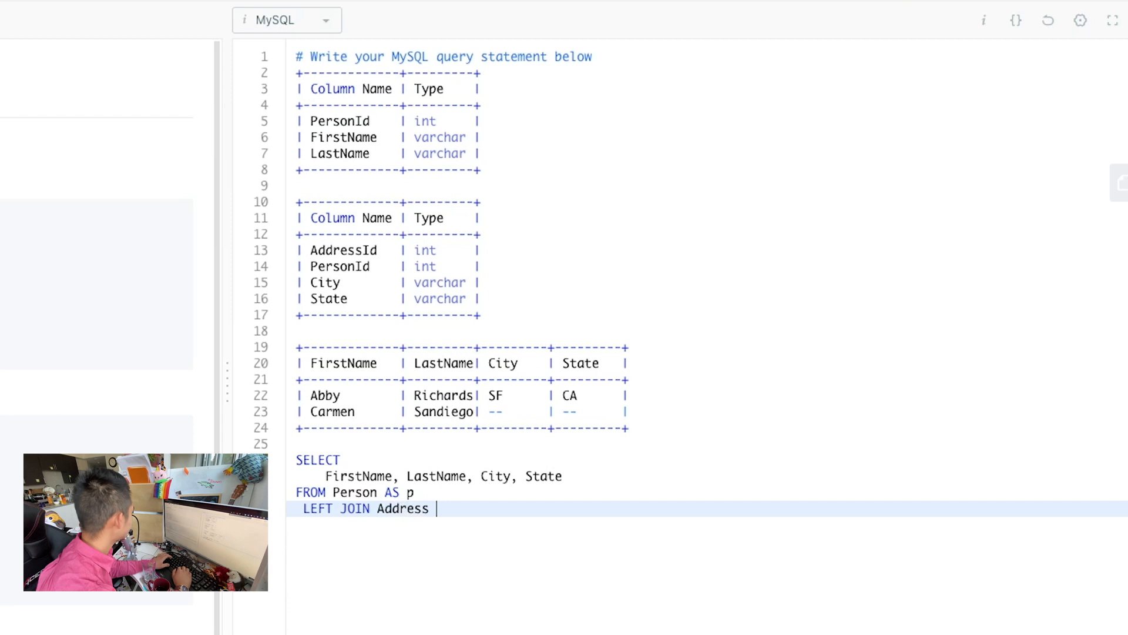
text(AS a)
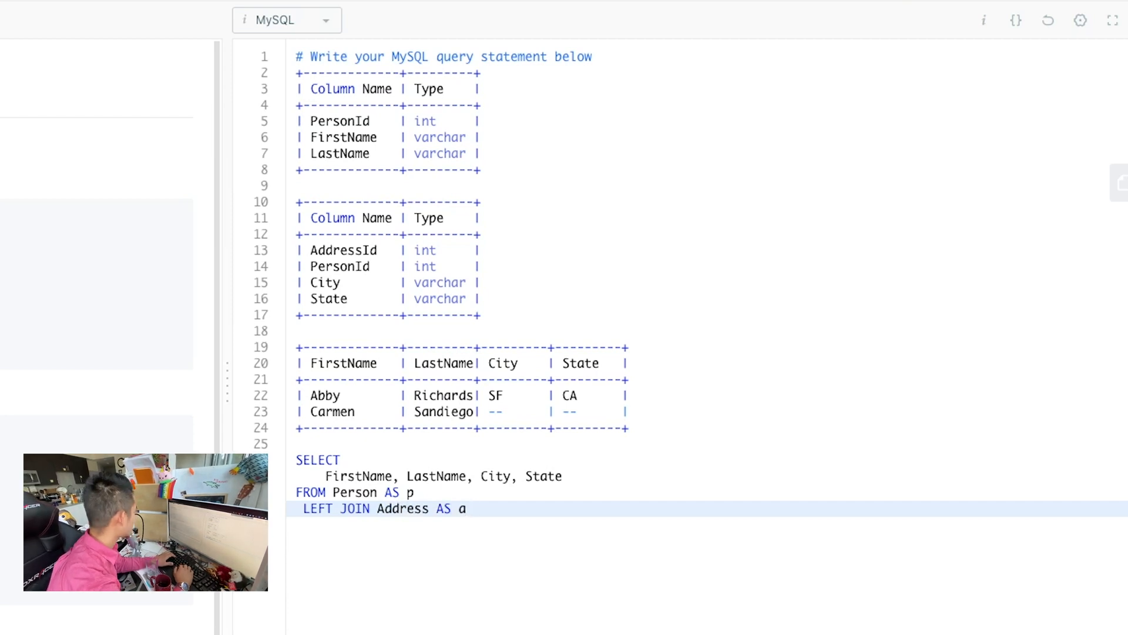
text(ON)
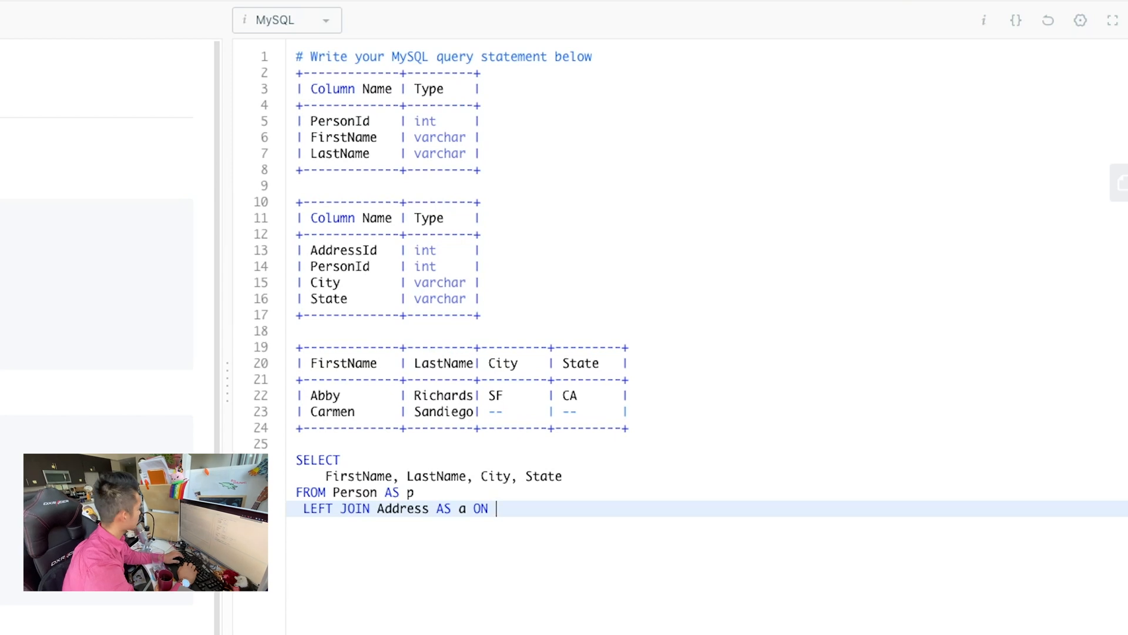
text(p.Pero)
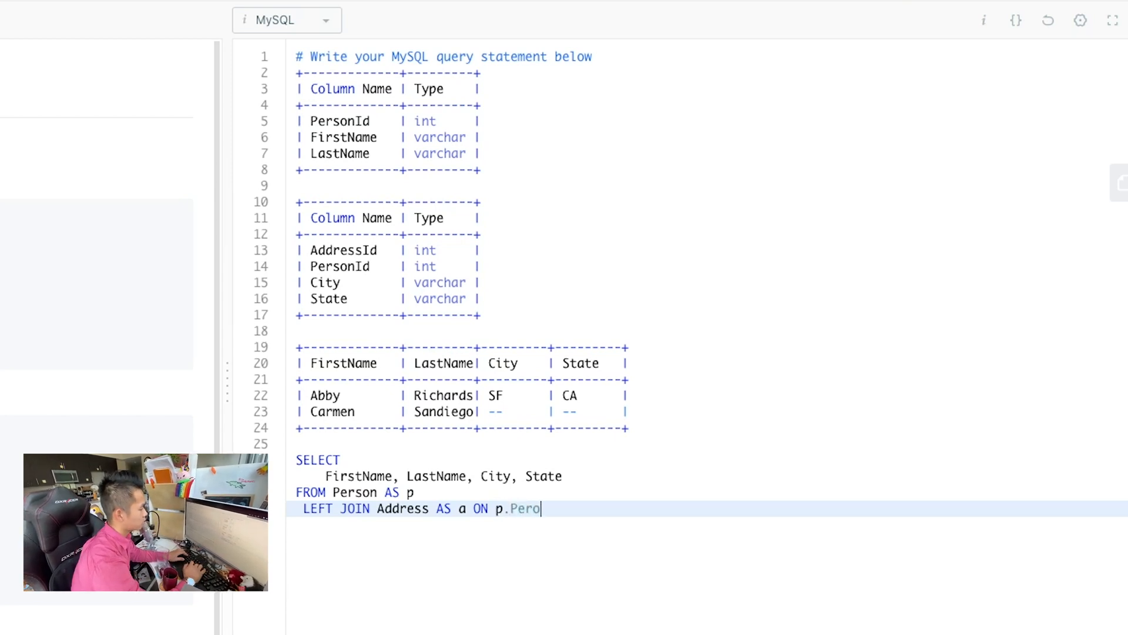
text(nId)
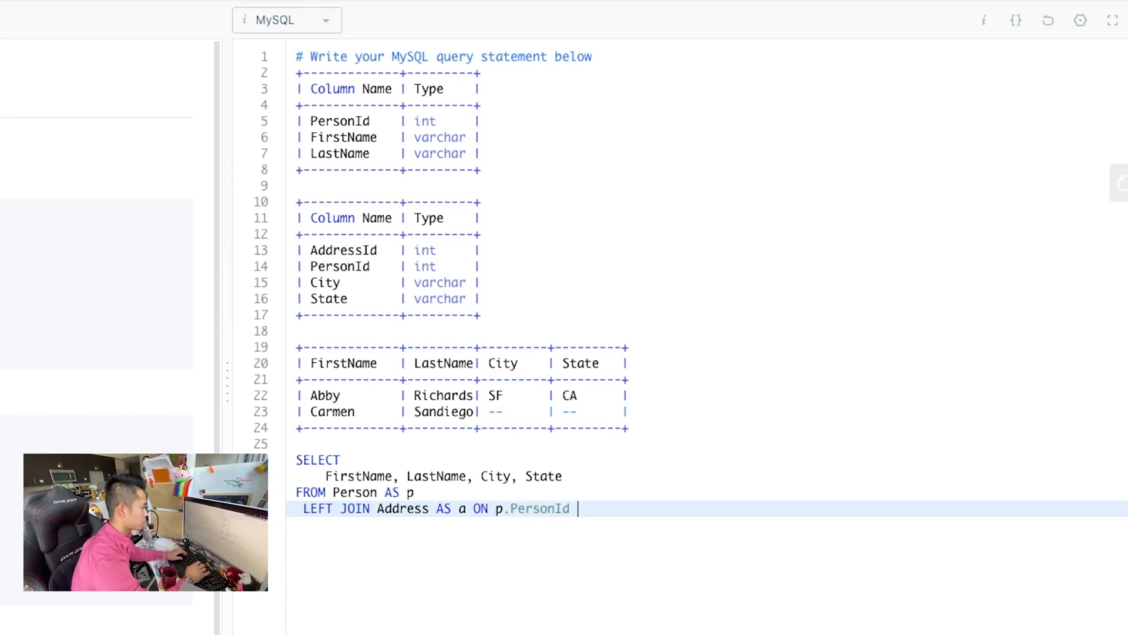
text(=)
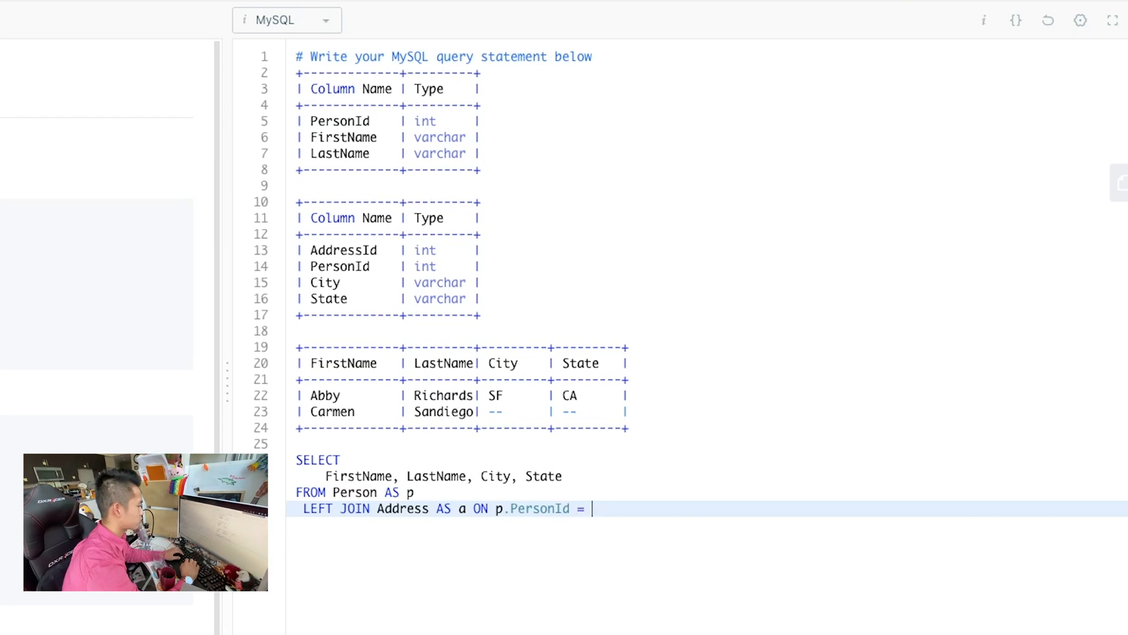
text(a.P)
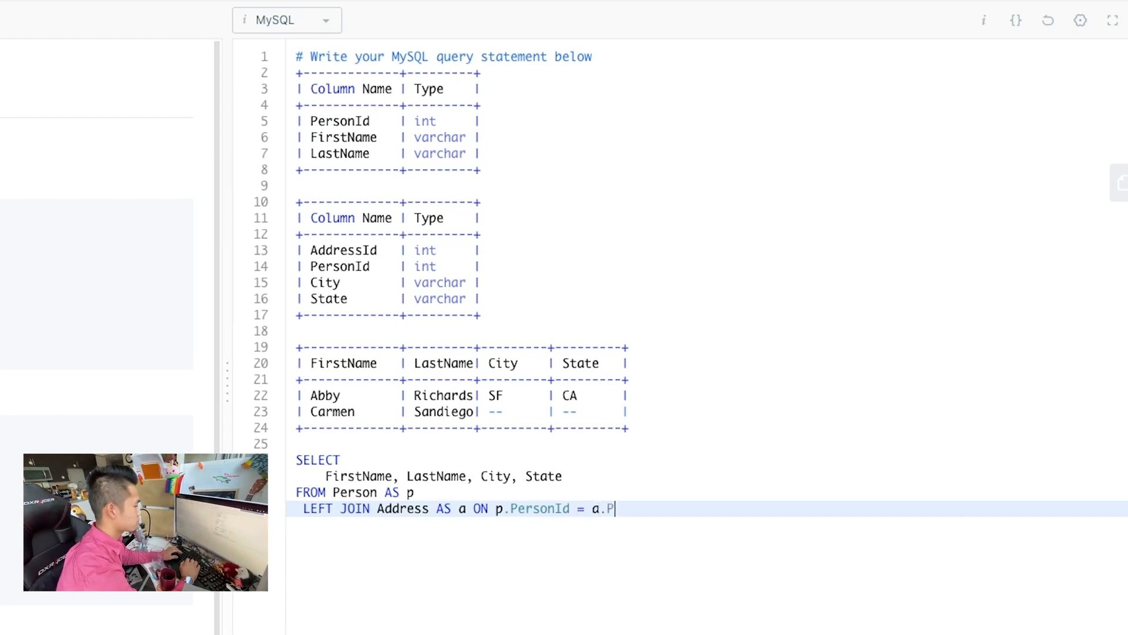
text(ersonId)
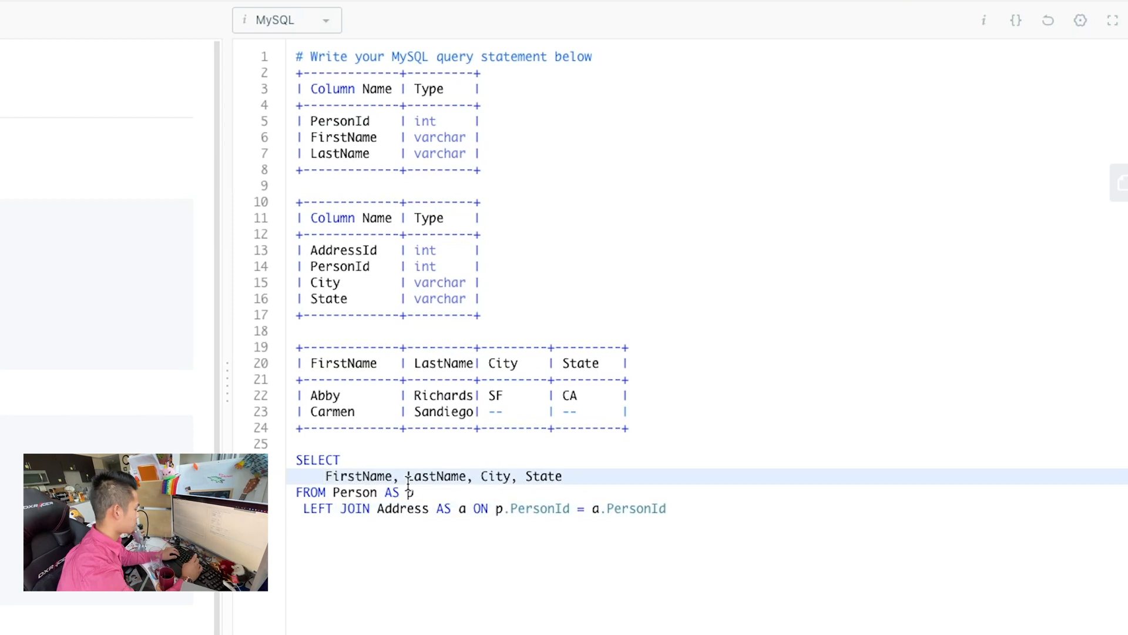
Prefix FirstName and LastName with p., and City and State with a
text(p.)
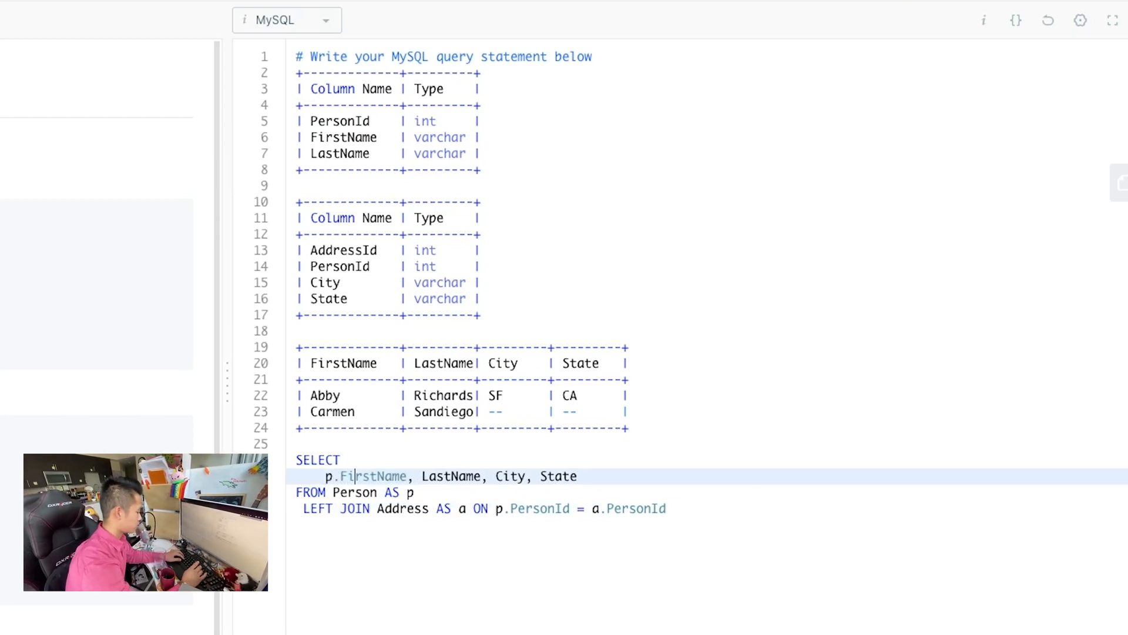
text(p.)
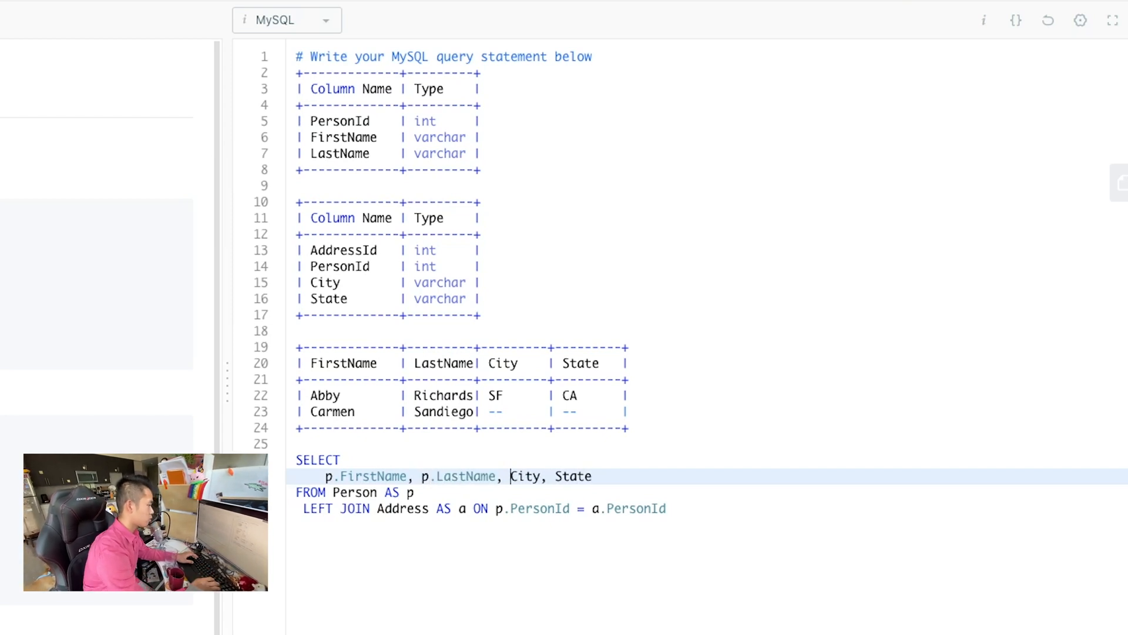
text(a.)
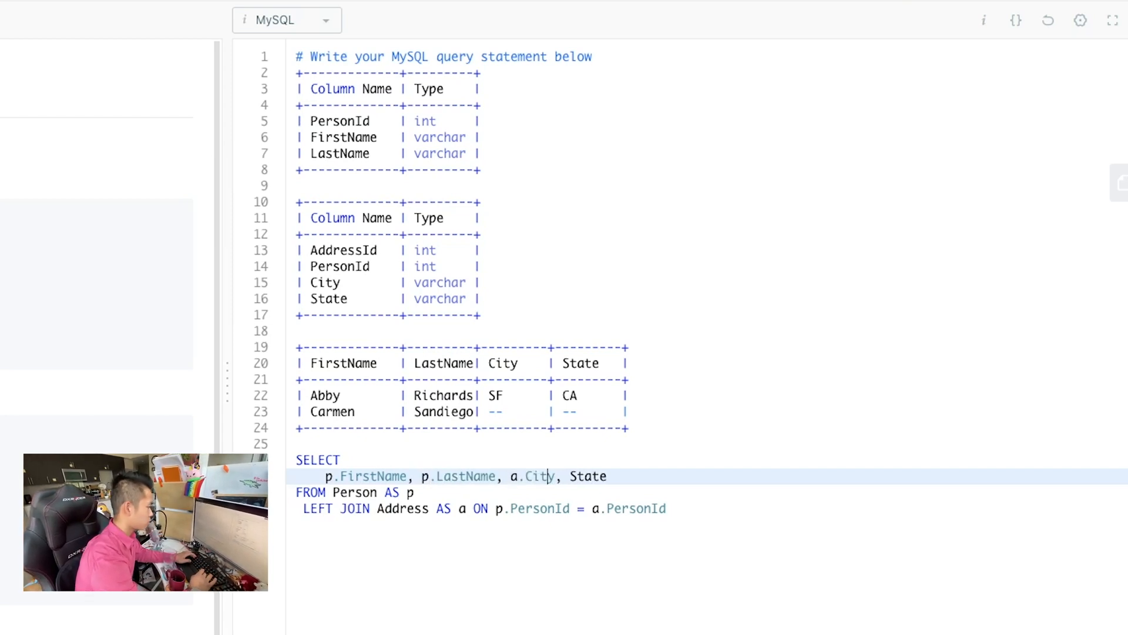
text(a.)
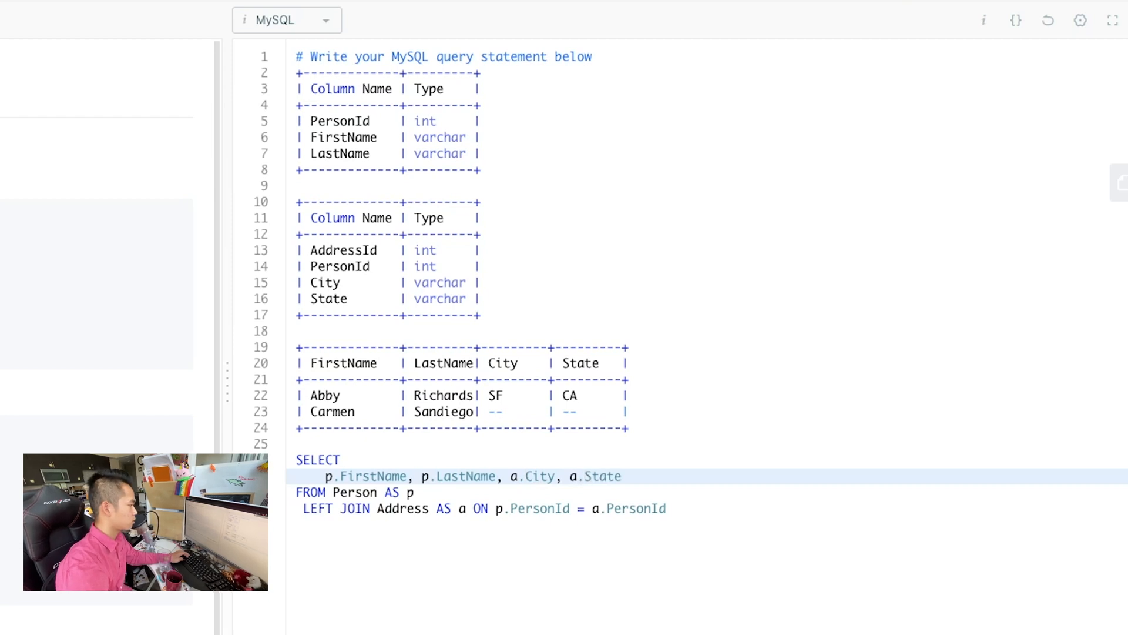